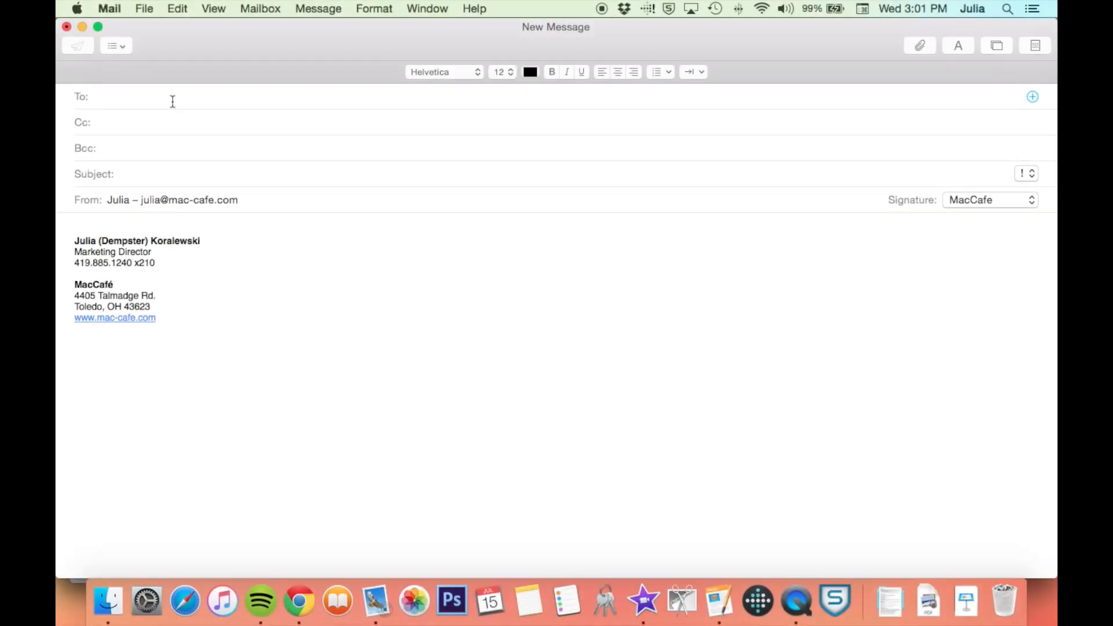
{"action": "type", "text": "za"}
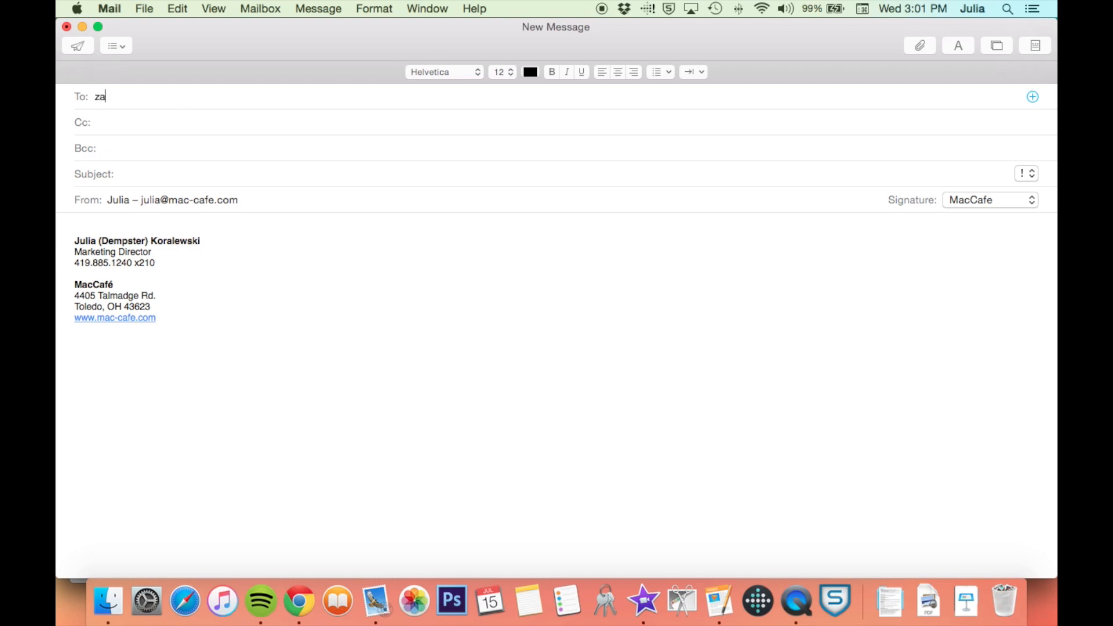
{"action": "type", "text": "k"}
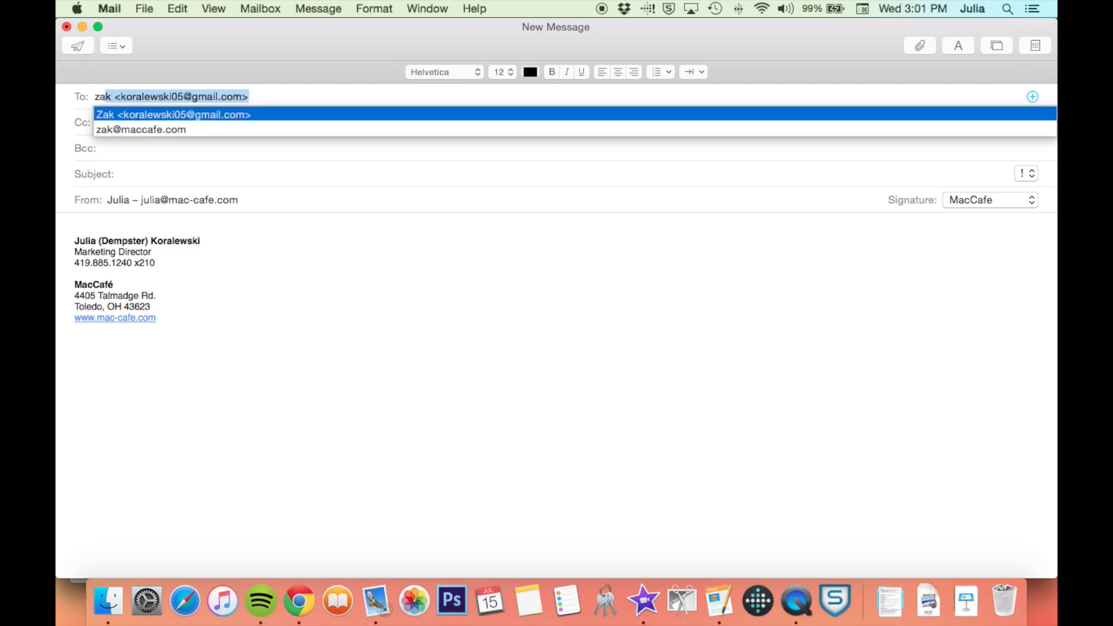
{"action": "mouse_move", "coordinate": [150, 139]}
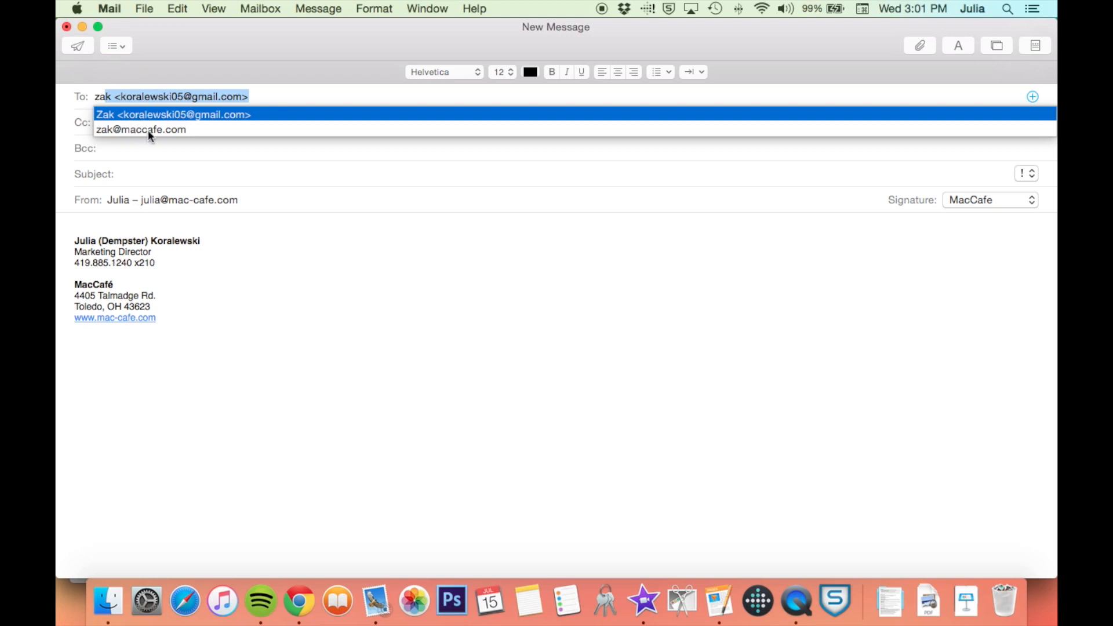
{"action": "left_click", "coordinate": [140, 129]}
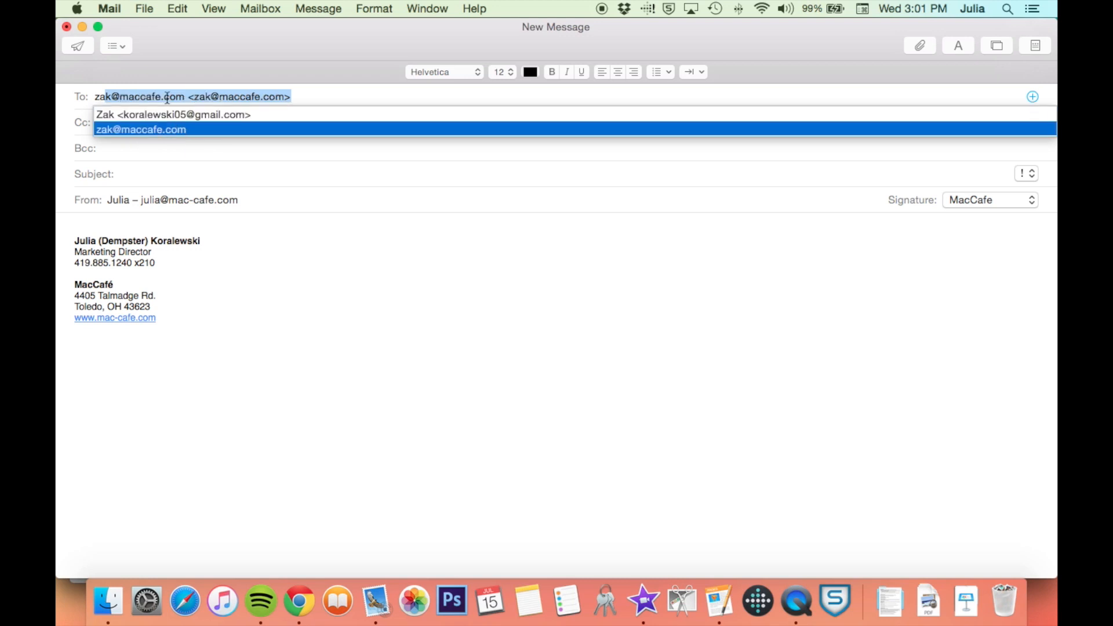
{"action": "left_click", "coordinate": [139, 129]}
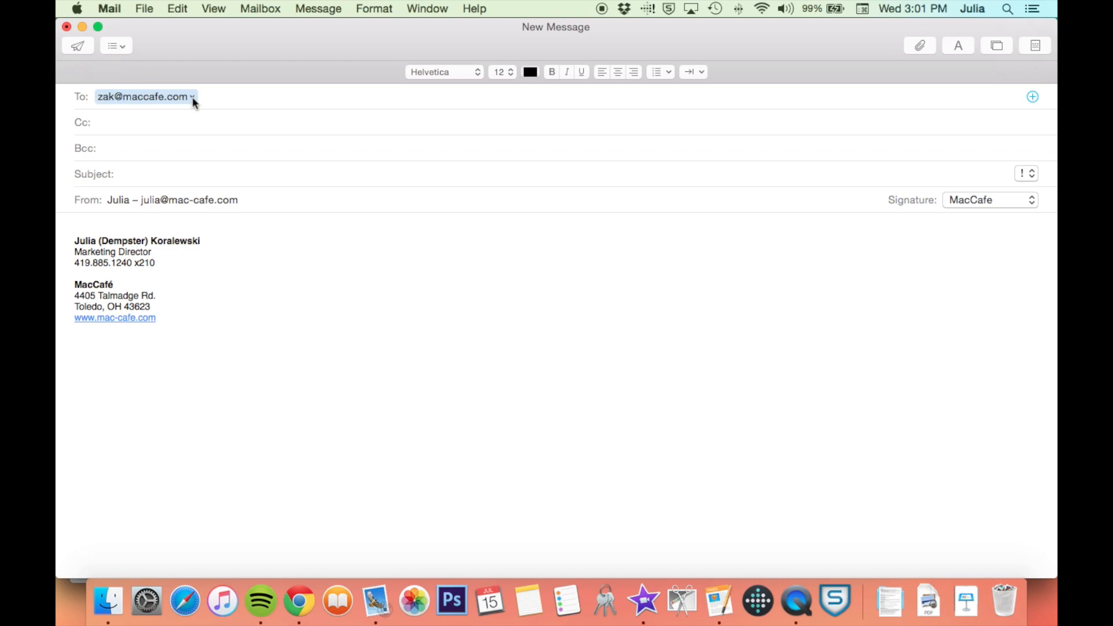
{"action": "left_click", "coordinate": [193, 96]}
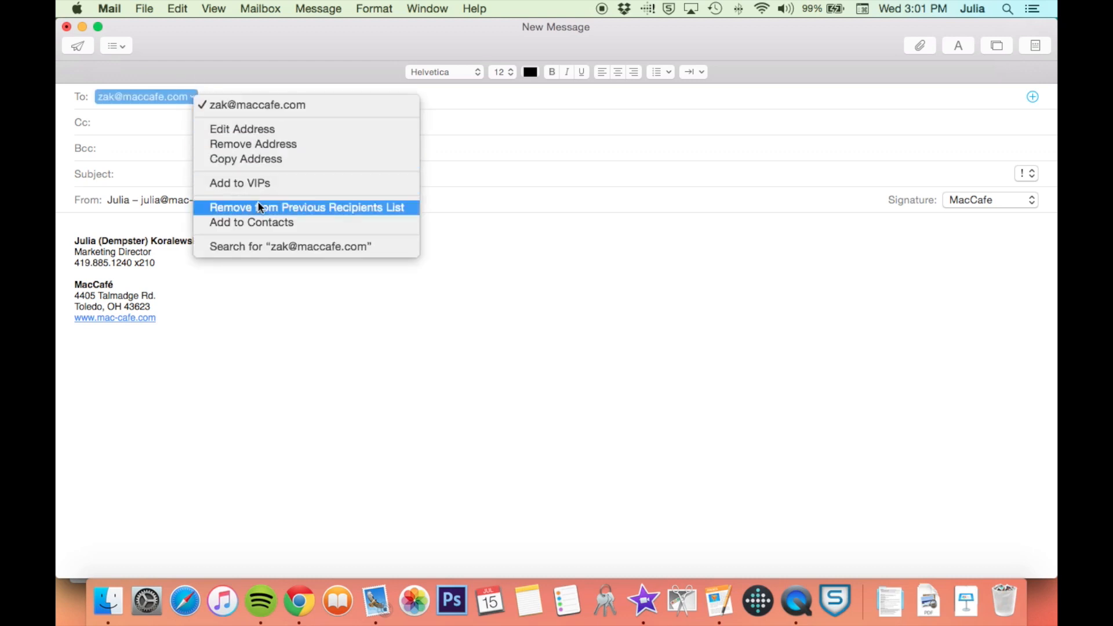
{"action": "mouse_move", "coordinate": [332, 219]}
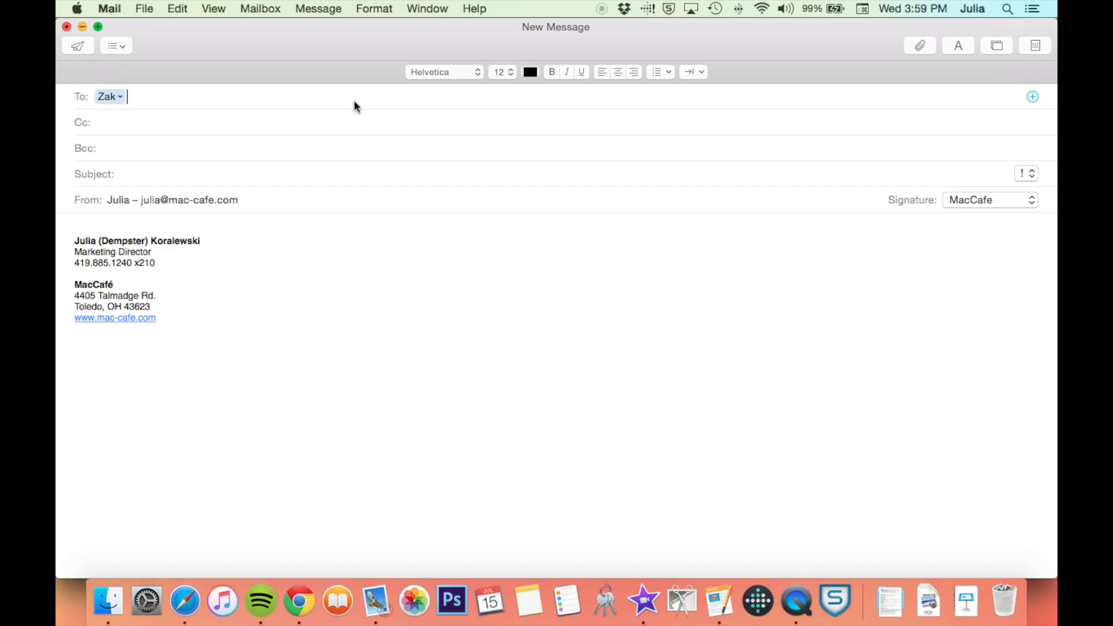
{"action": "mouse_move", "coordinate": [421, 6]}
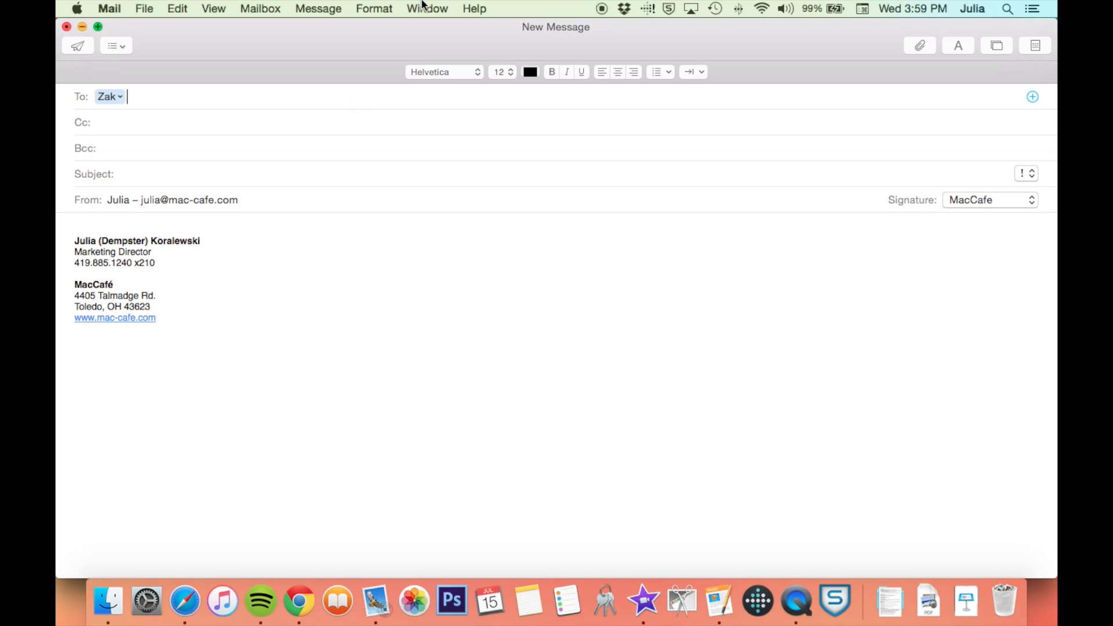
{"action": "left_click", "coordinate": [427, 9]}
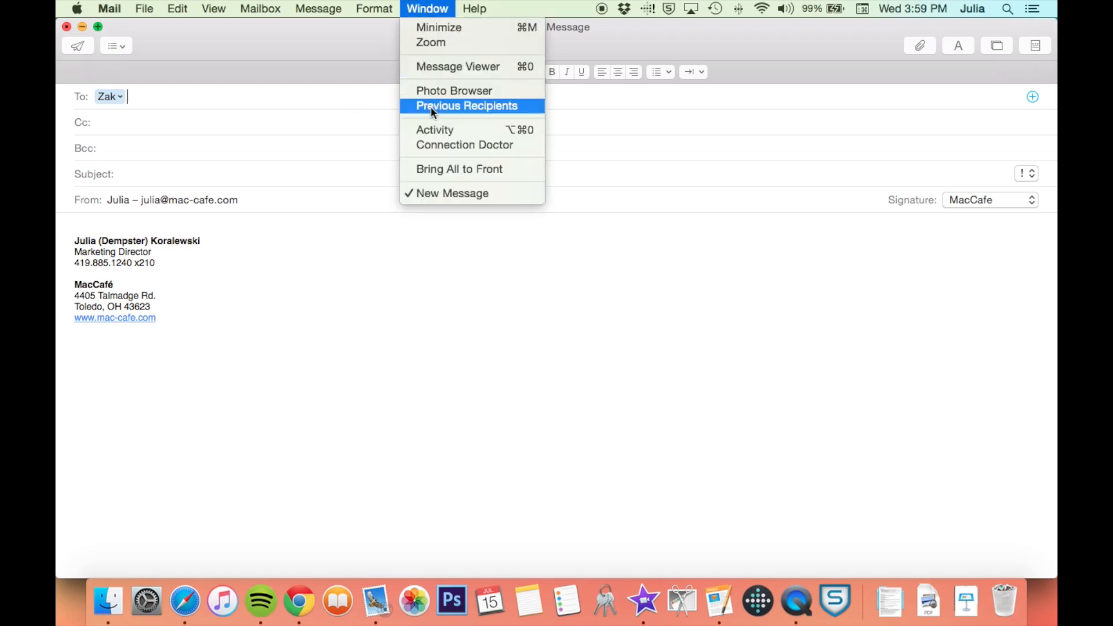
{"action": "left_click", "coordinate": [467, 106]}
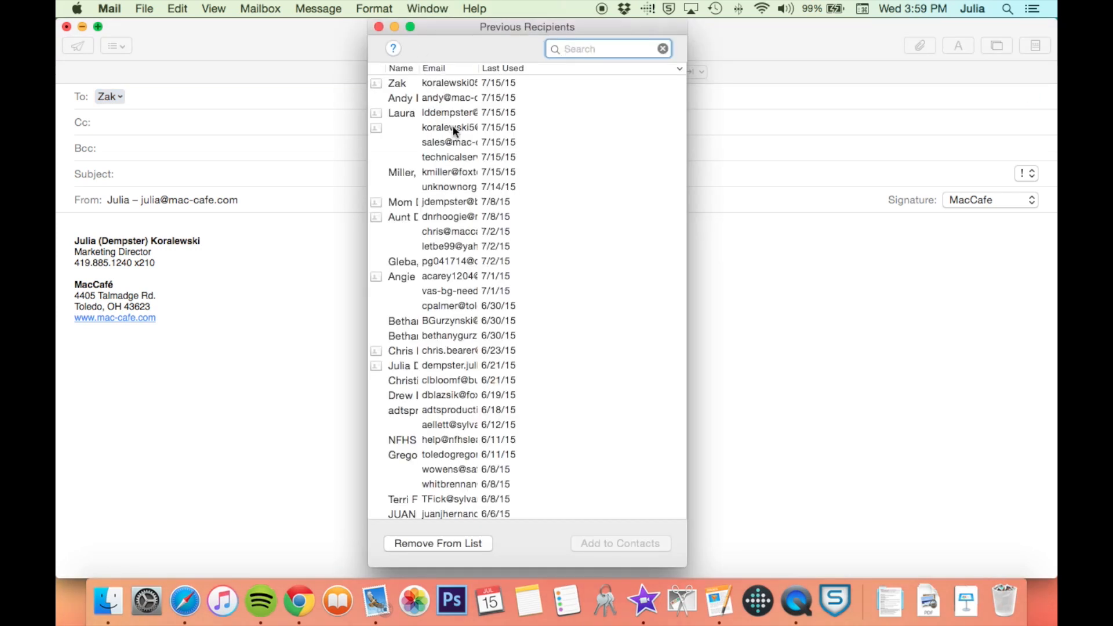
{"action": "scroll", "scroll_direction": "down", "scroll_amount": 3}
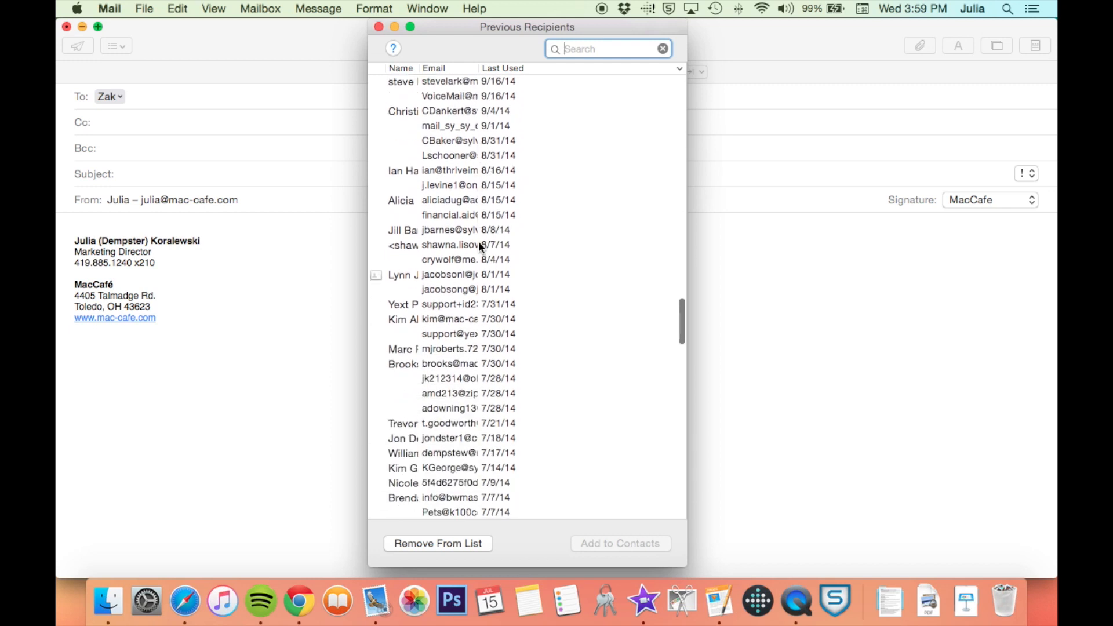
{"action": "scroll", "scroll_direction": "down", "scroll_amount": 3}
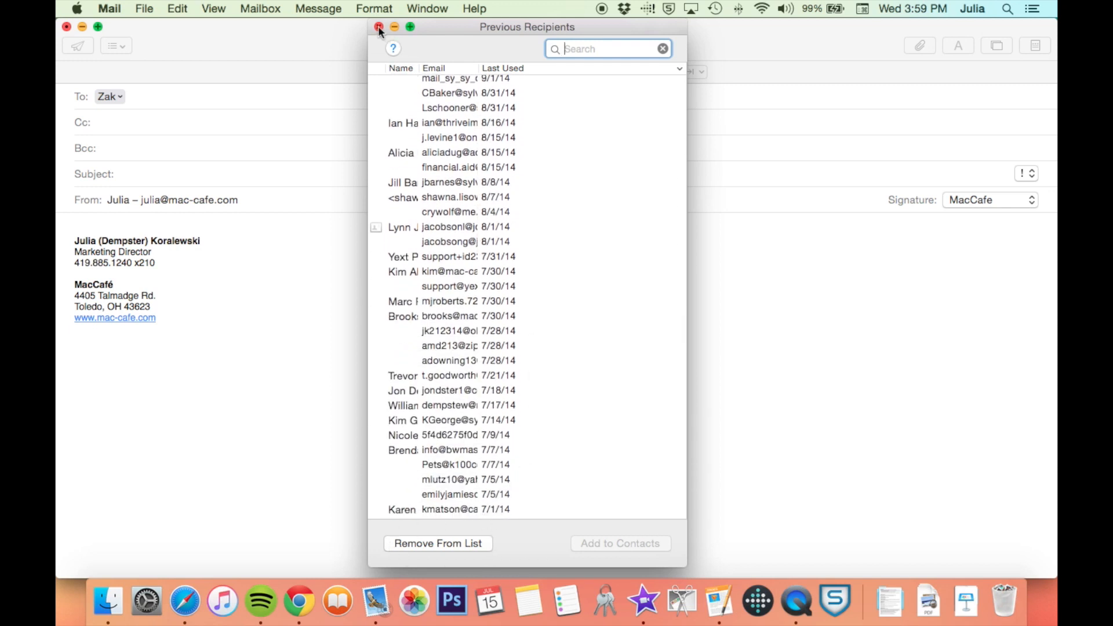
{"action": "left_click", "coordinate": [377, 26]}
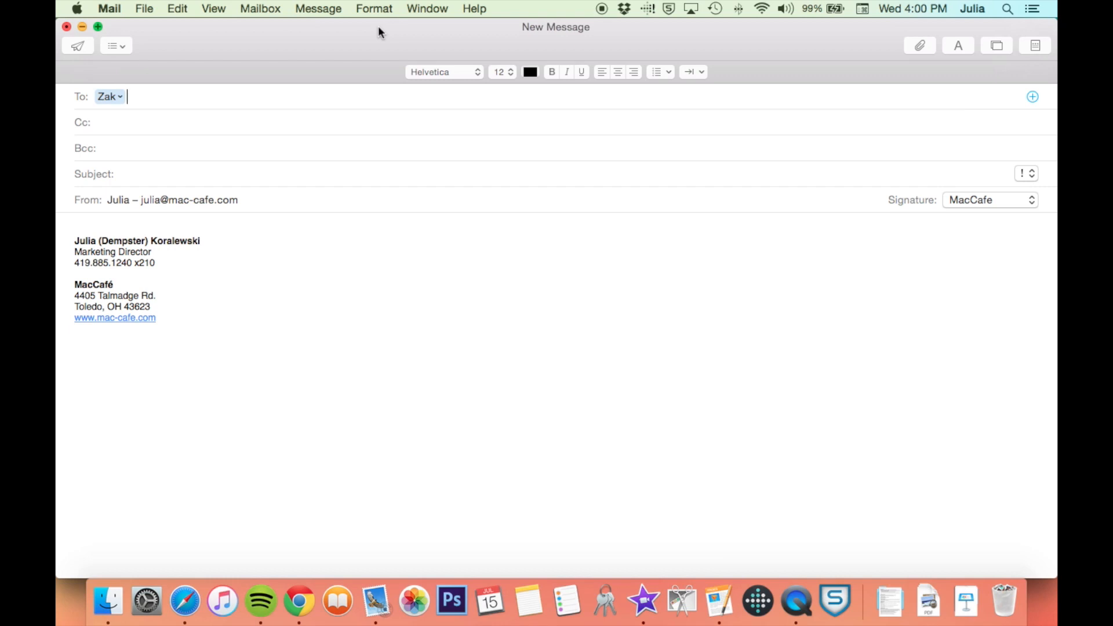